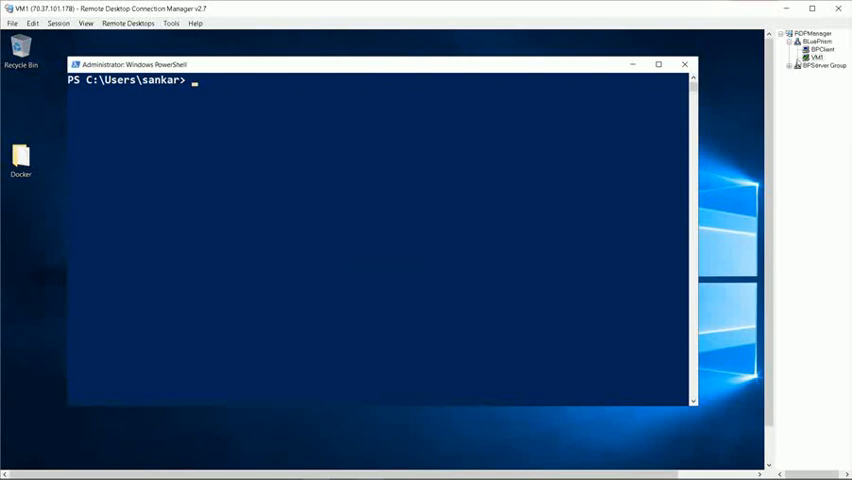
- Run docker node ls to confirm VM1 leads, LinuxVM is ready, VM2 is down; copy LinuxVM's hostname
click(486, 133)
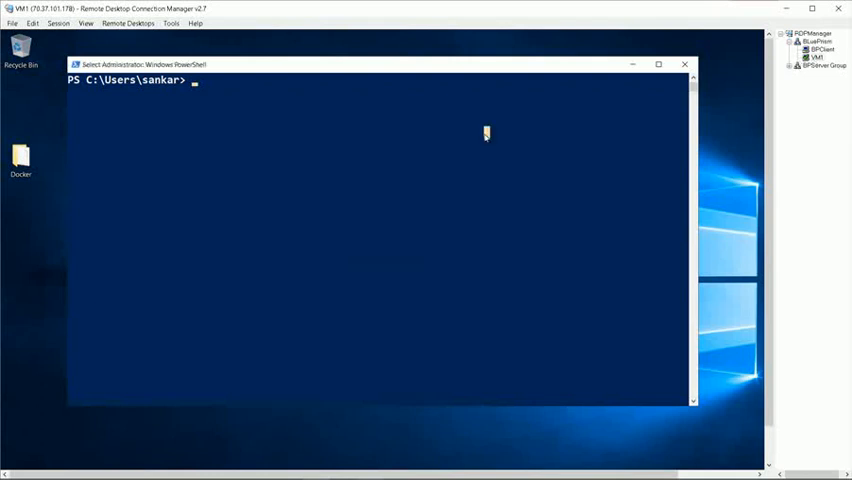
text(docker node)
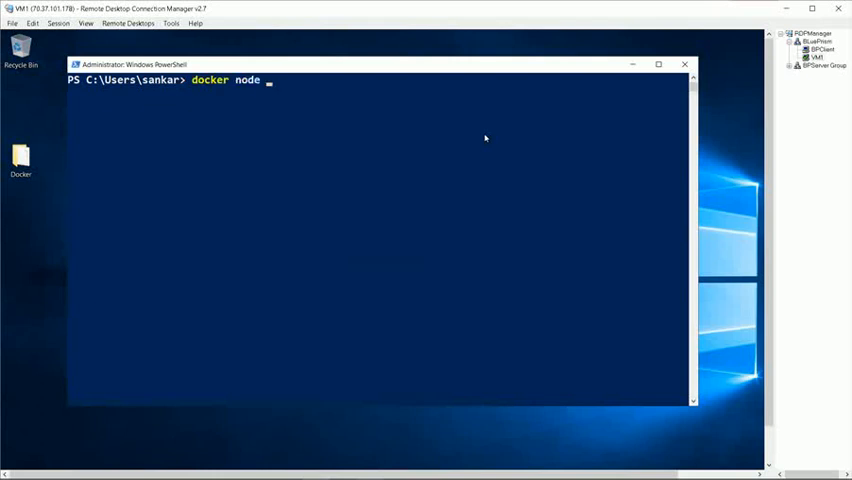
text(ls)
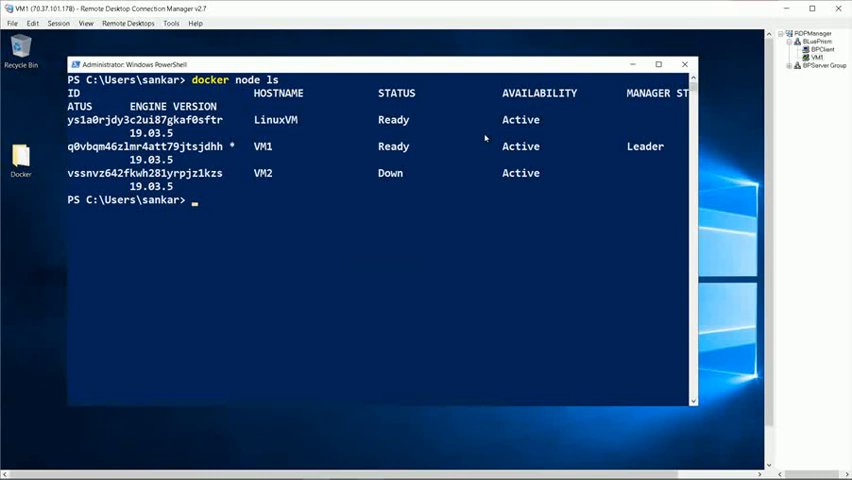
mouse_move(615, 140)
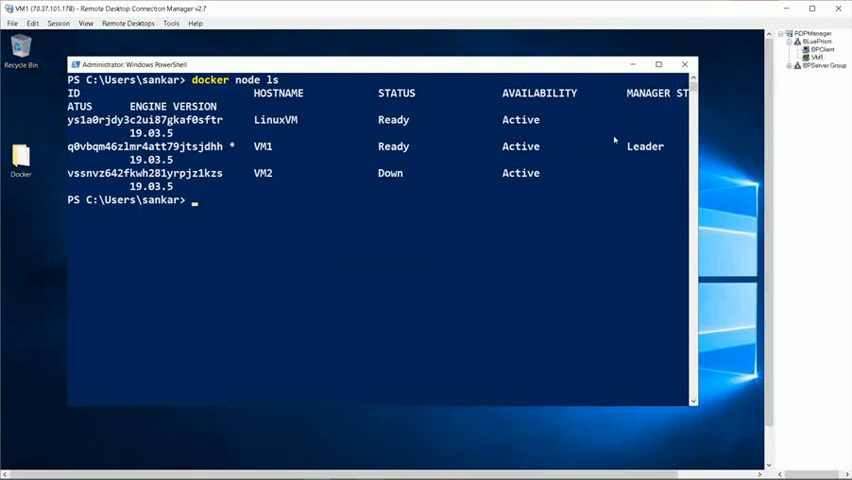
mouse_move(336, 157)
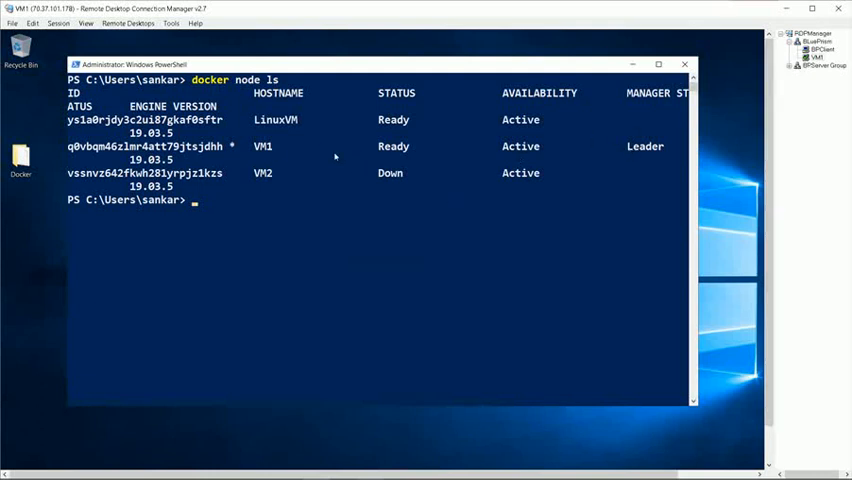
double_click(259, 120)
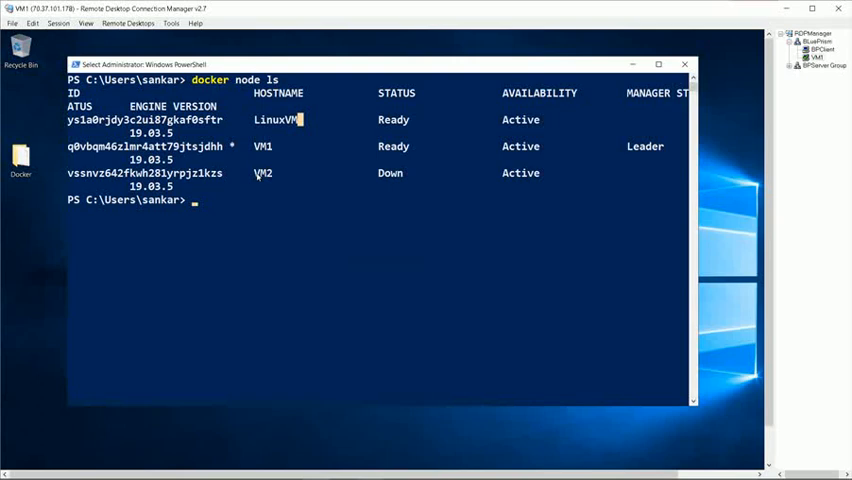
key(alt+tab)
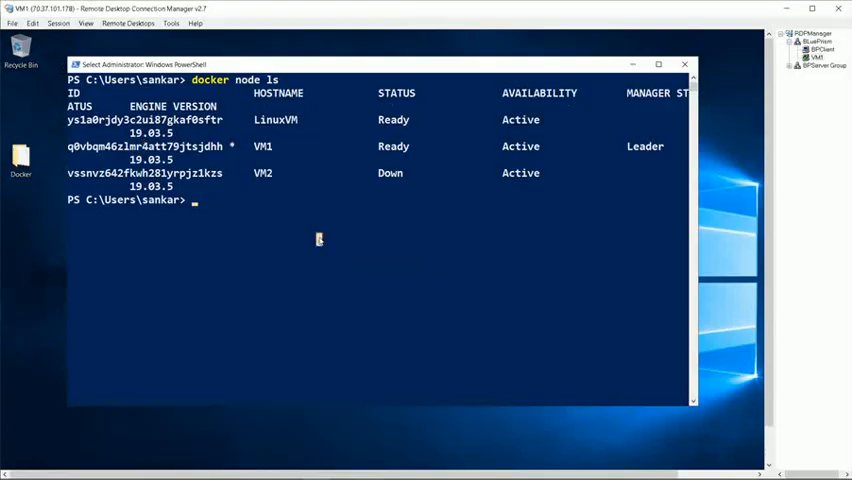
- List VM1's Docker images, bpserver 6.6 and blueprism6.6, and begin a docker service command
text(docker images)
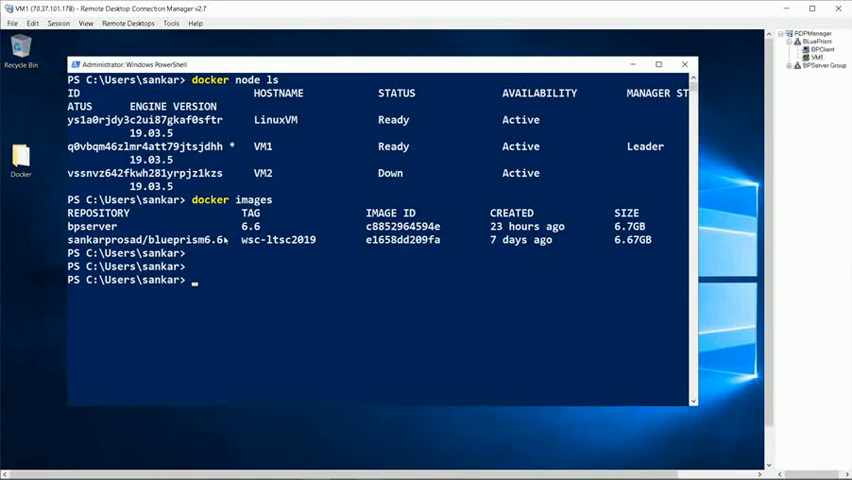
text(d)
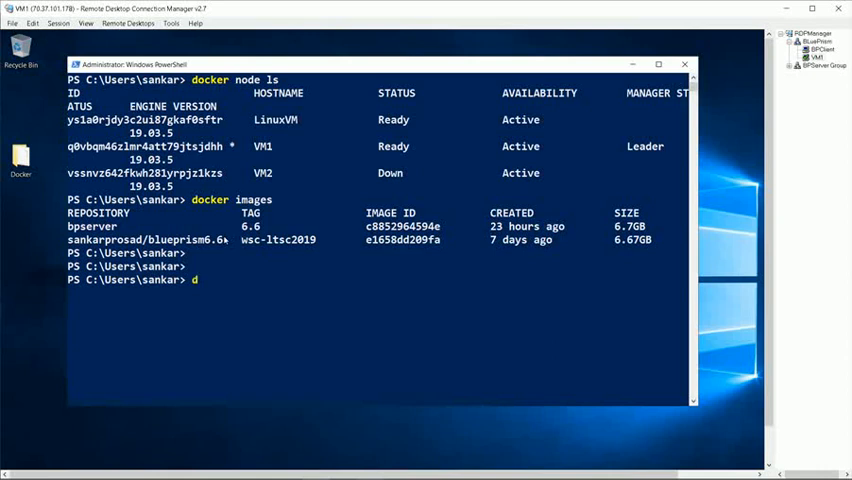
text(ocker)
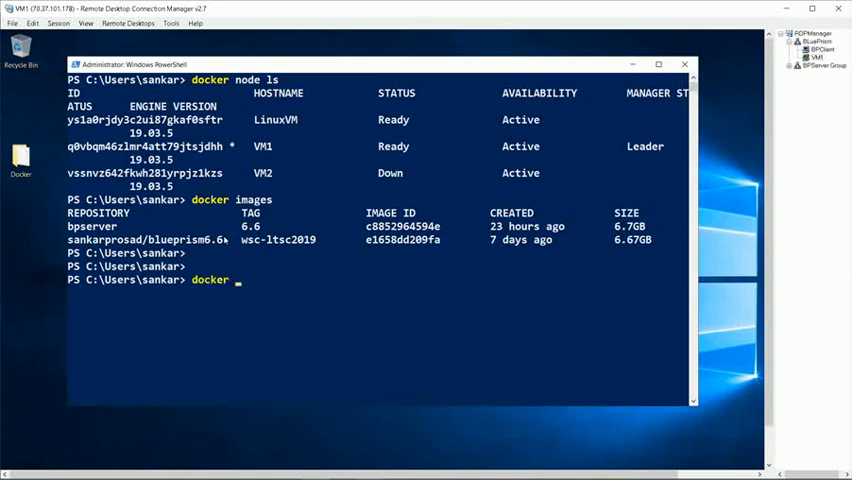
text(servi)
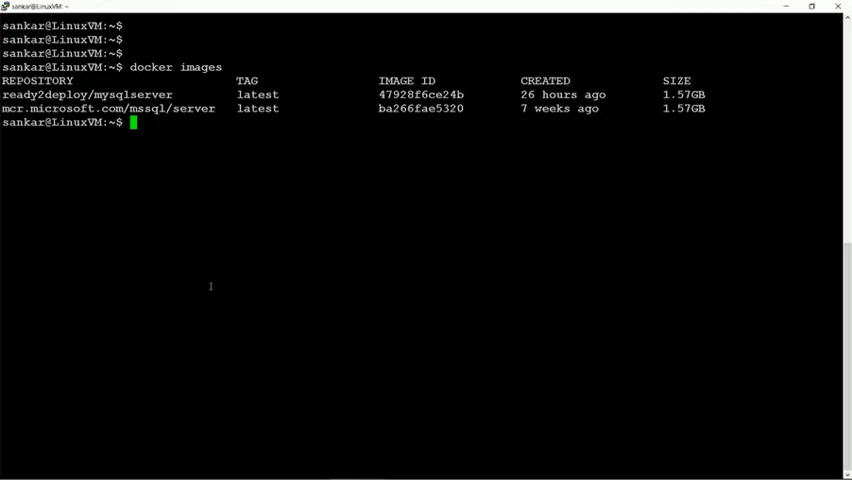
- Review LinuxVM's mysqlserver and mssql/server images and type a docker container command
text(docker)
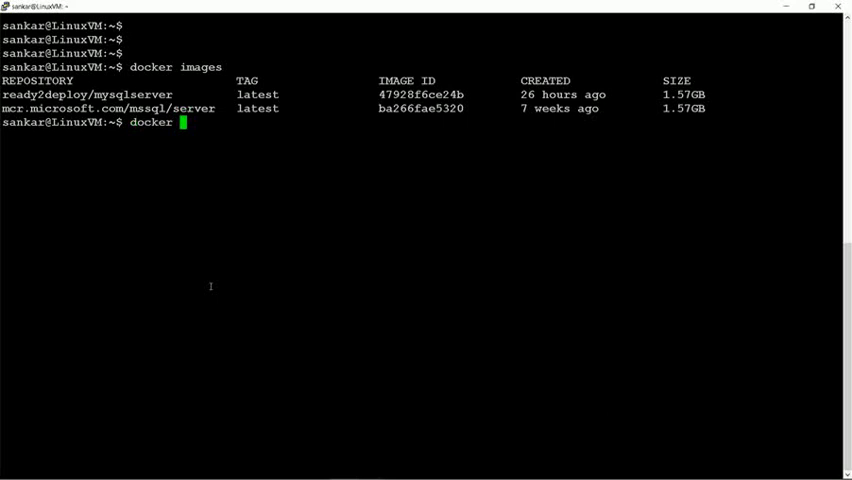
text(container)
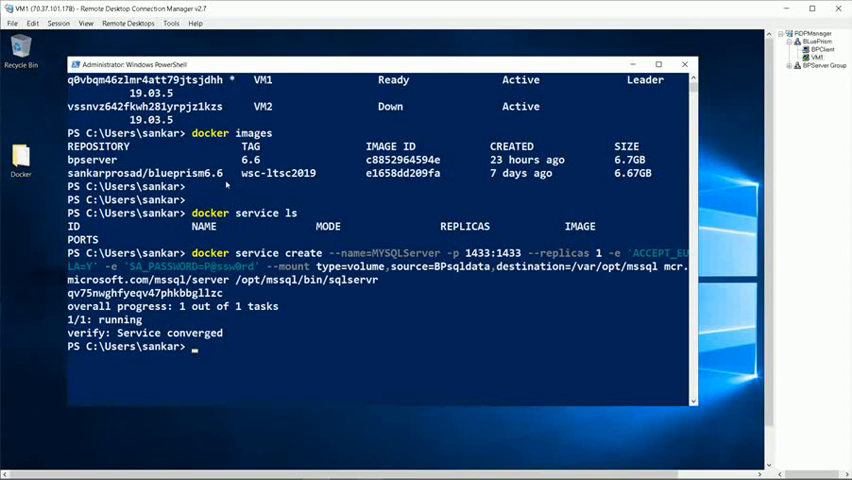
- Clear the console and enter the BPServerService create command with two bpserver:6.6 replicas on BPServerNetwork
text(docker images)
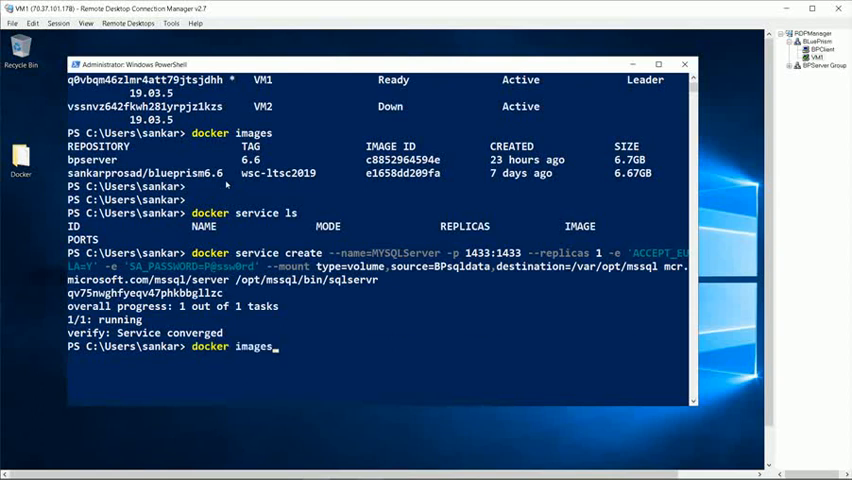
text(clear)
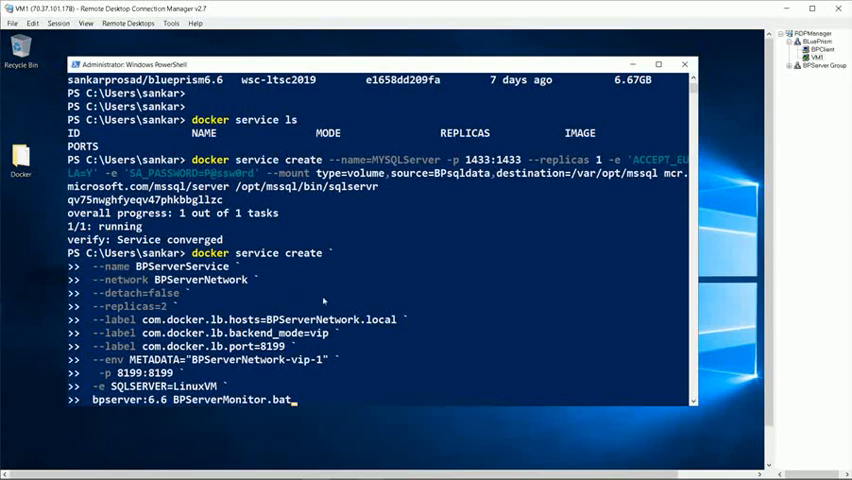
mouse_move(485, 322)
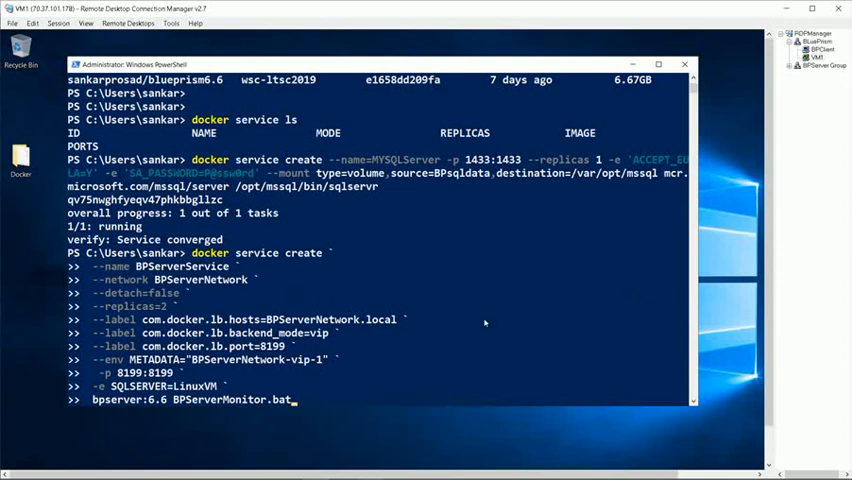
- Run the create command so BPServerService converges with 2/2 bpserver:6.6 replicas running
double_click(117, 305)
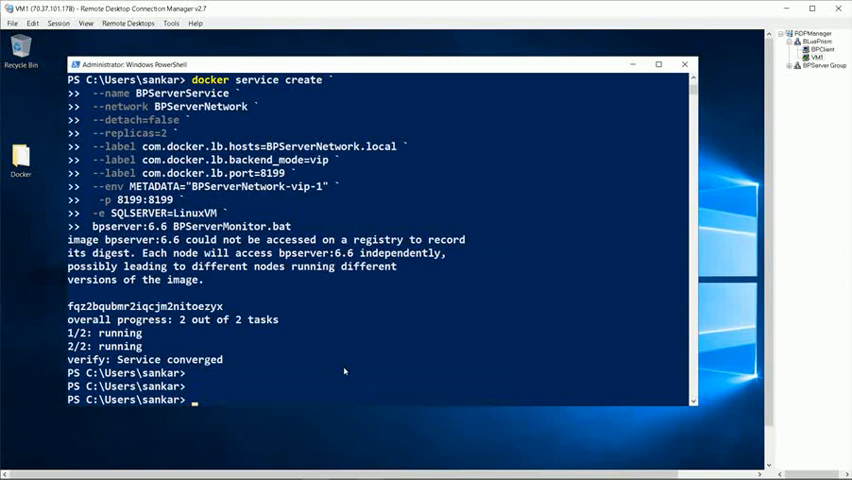
- Run docker container ls, showing both BPServerService bpserver:6.6 containers up
text(docker)
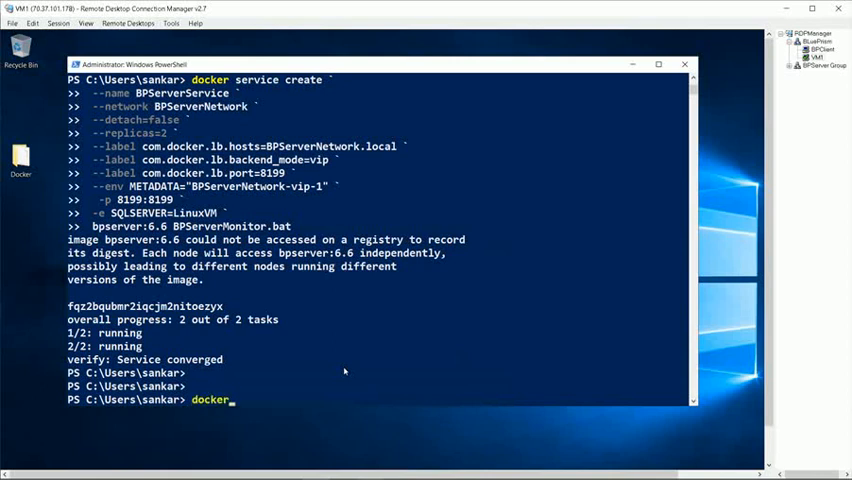
text(container ls)
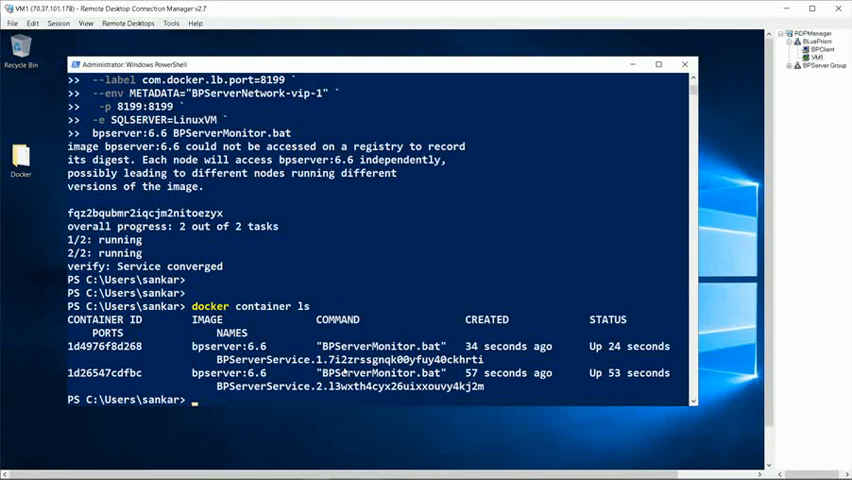
mouse_move(224, 383)
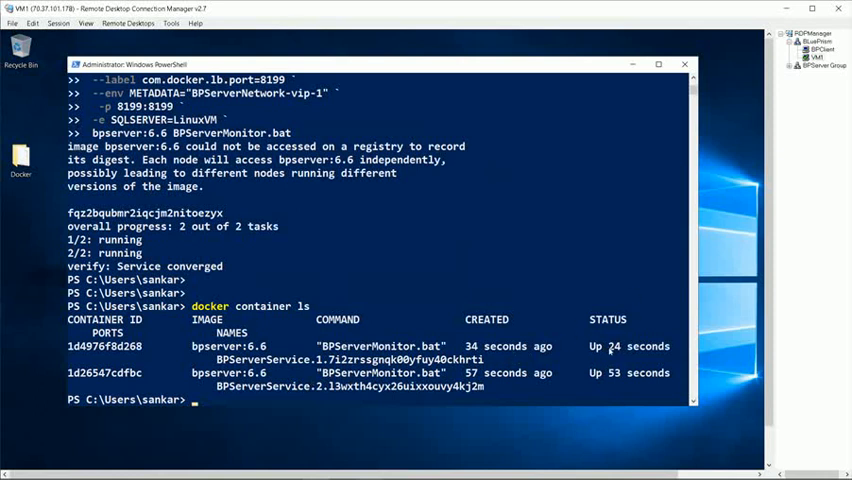
mouse_move(600, 356)
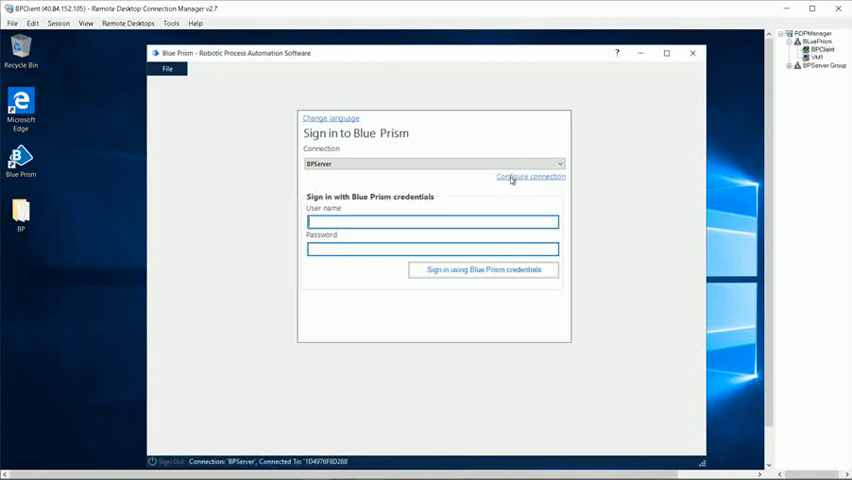
mouse_move(544, 187)
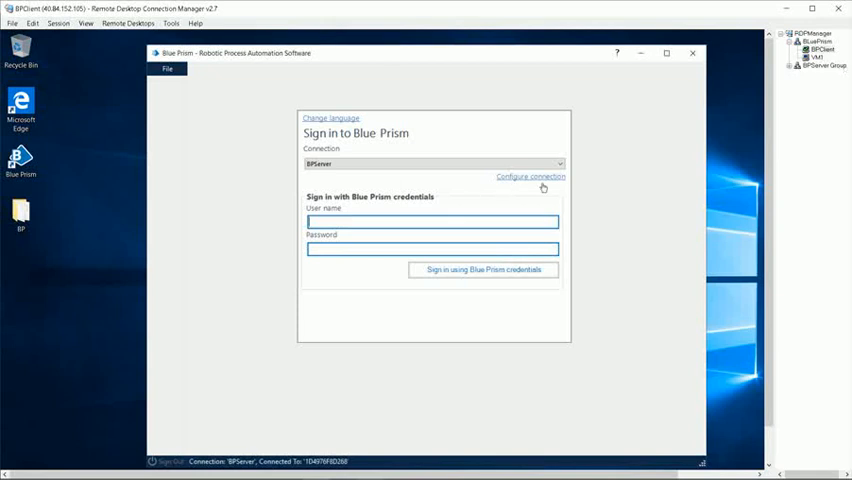
- Confirm the BPServer connection, sign in as admin, dismiss the exception, and sign in again
click(531, 176)
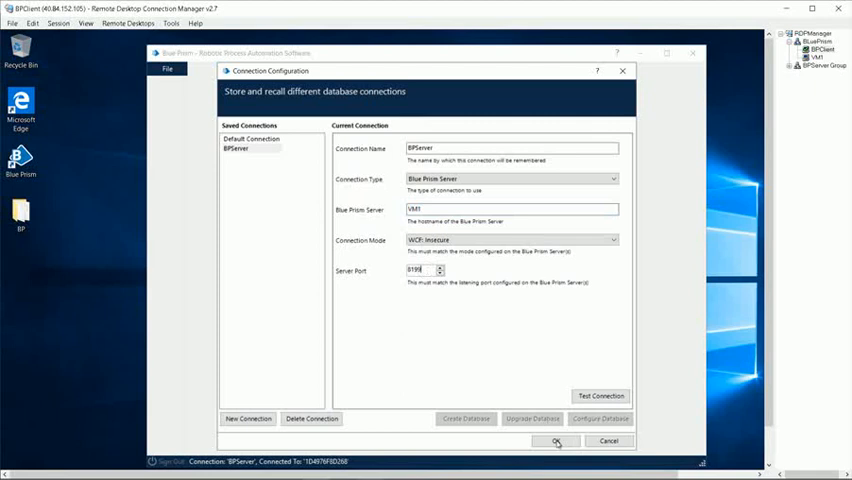
click(557, 441)
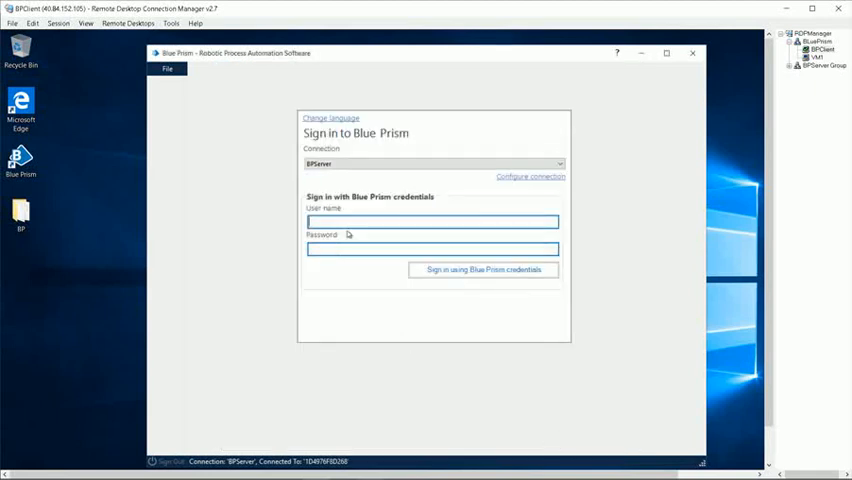
click(432, 221)
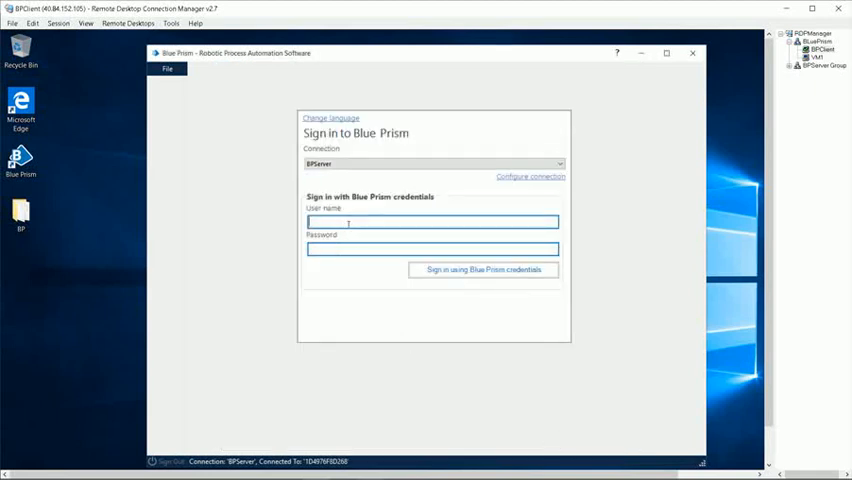
text(admin)
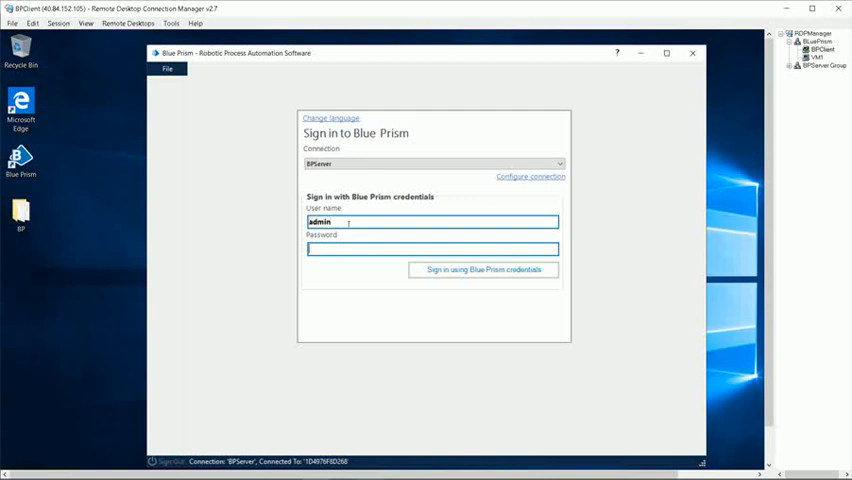
text(password)
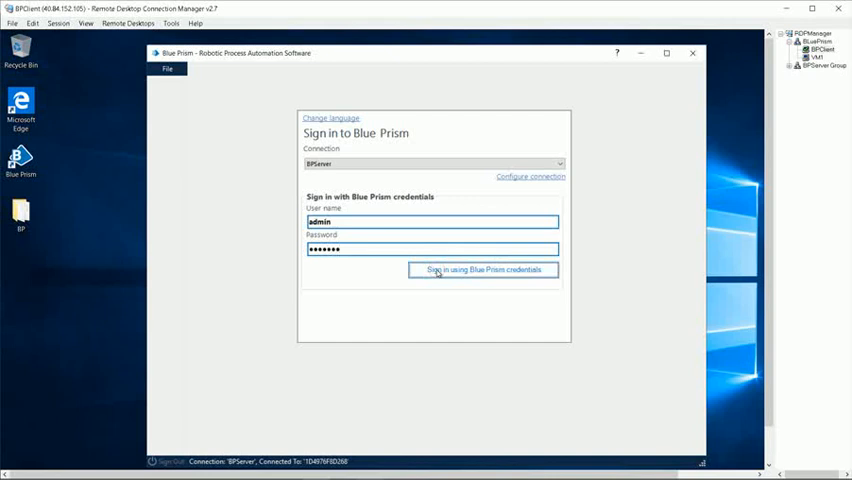
click(482, 270)
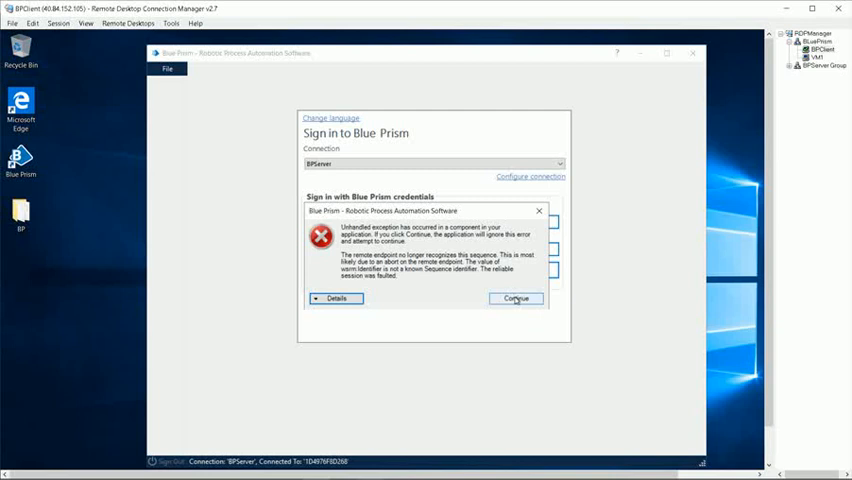
click(516, 298)
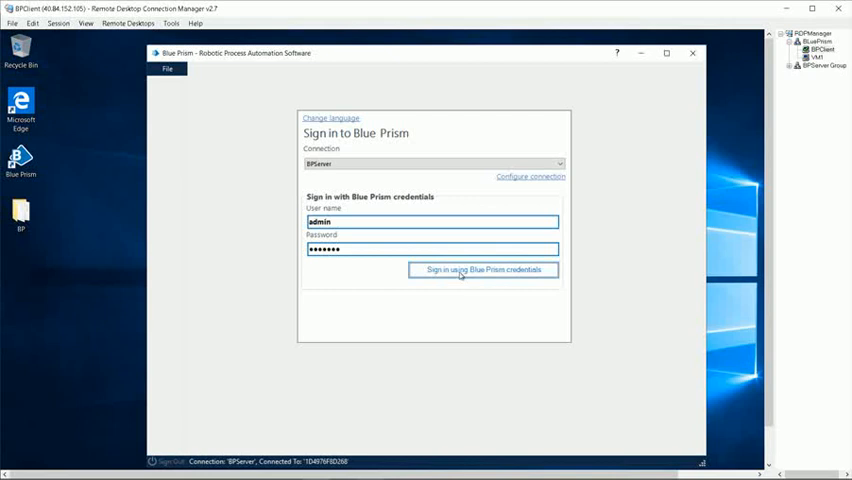
click(483, 270)
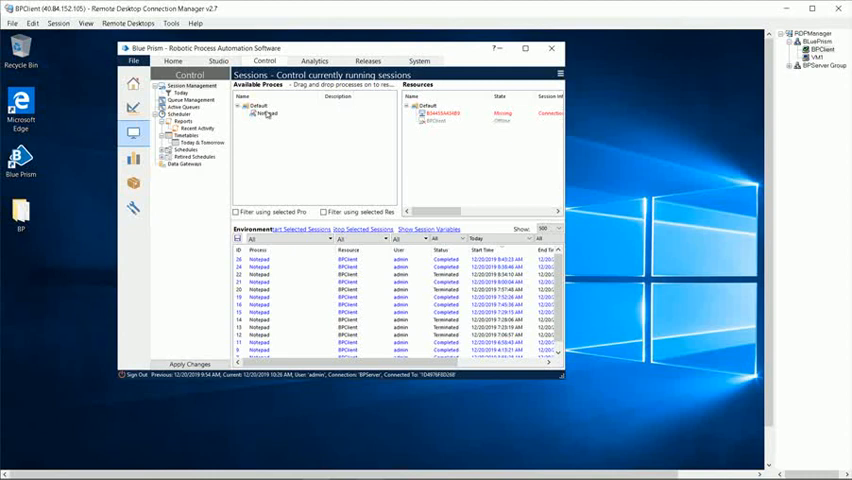
mouse_move(428, 120)
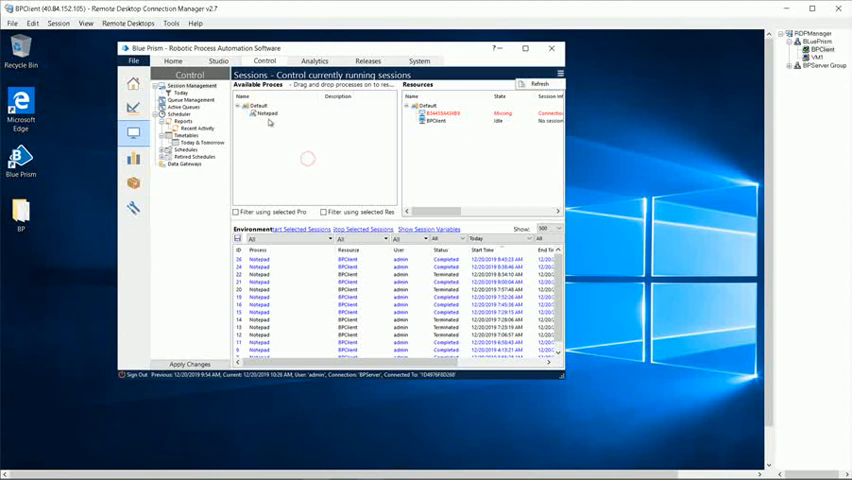
- Refresh resources so BPClient shows idle, then select and right-click the pending Notepad session
click(268, 113)
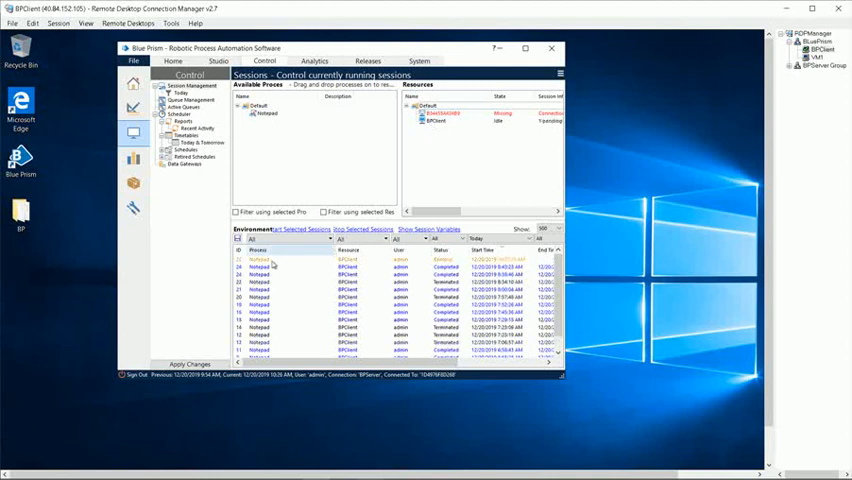
click(270, 259)
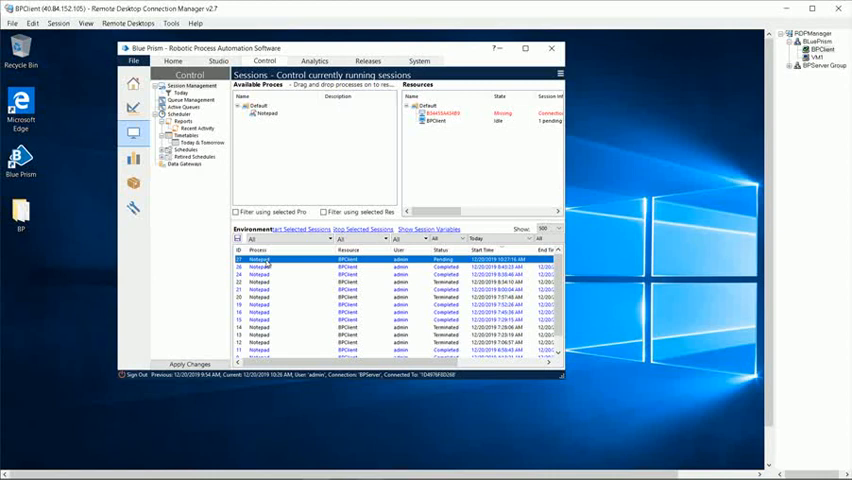
right_click(270, 261)
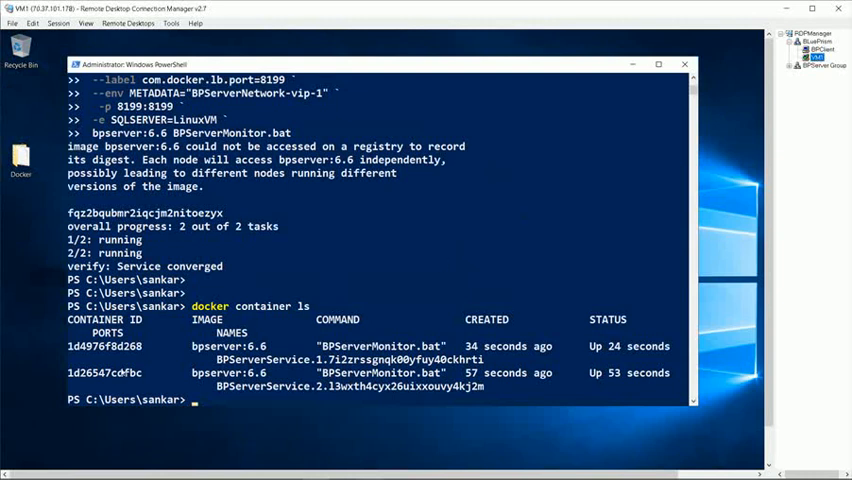
- Stop the first server container, 1d4976f8d268, with docker stop
double_click(103, 345)
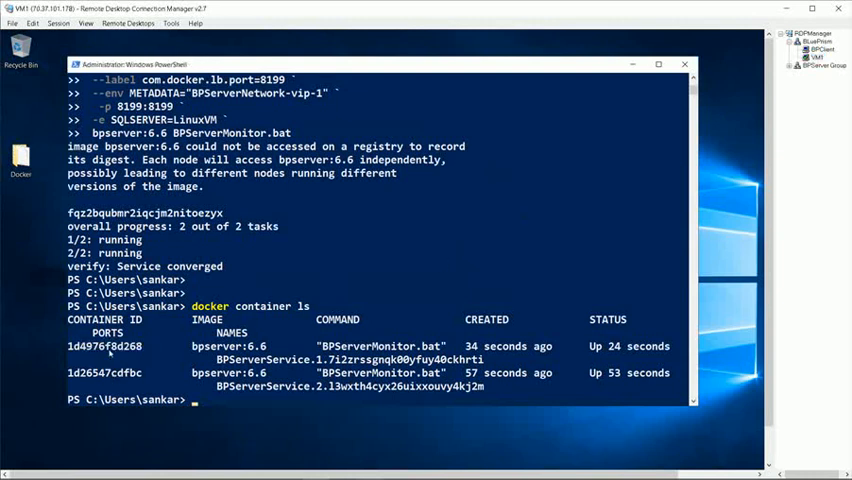
text(docker stop)
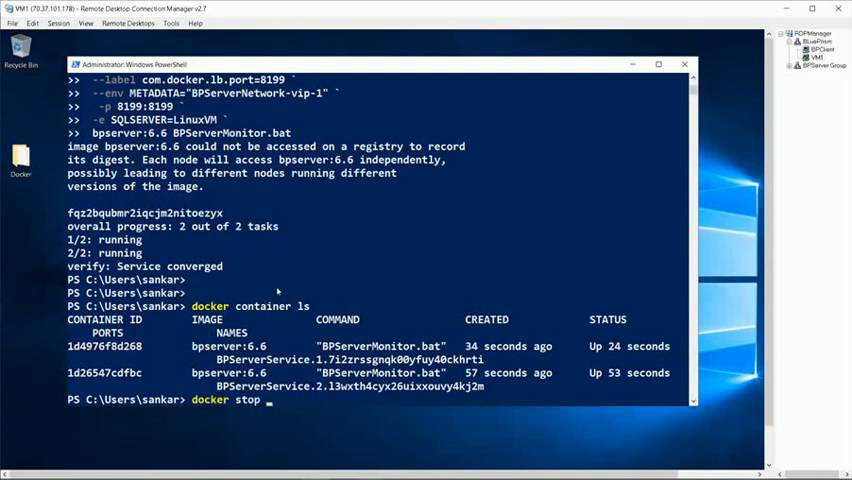
text(1d4976f8d268)
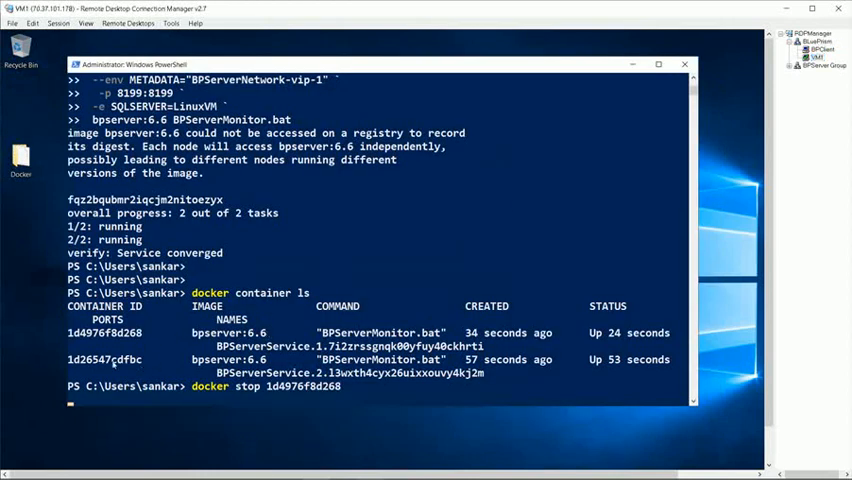
- Enter a docker stop command for the second server container, 1d26547cdfbc
double_click(102, 359)
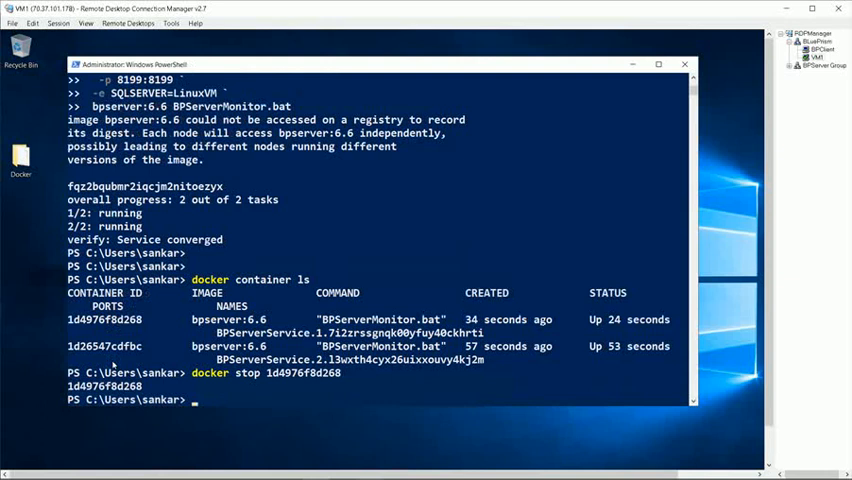
text(docker st)
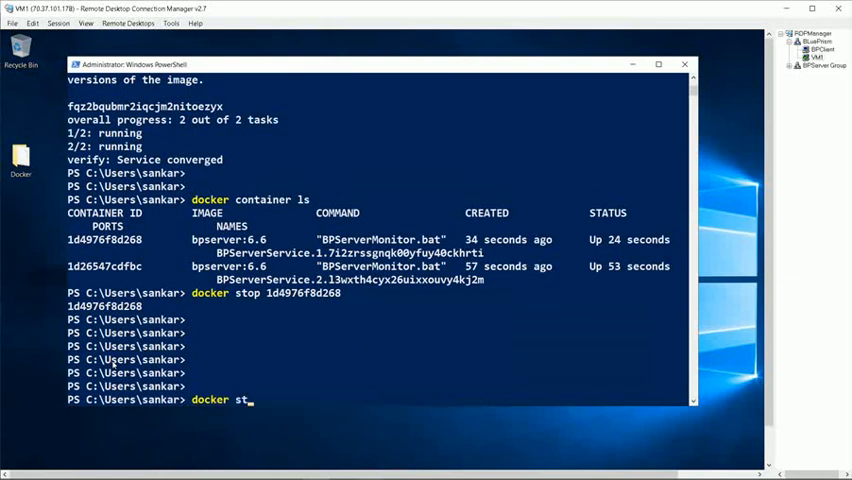
text(op)
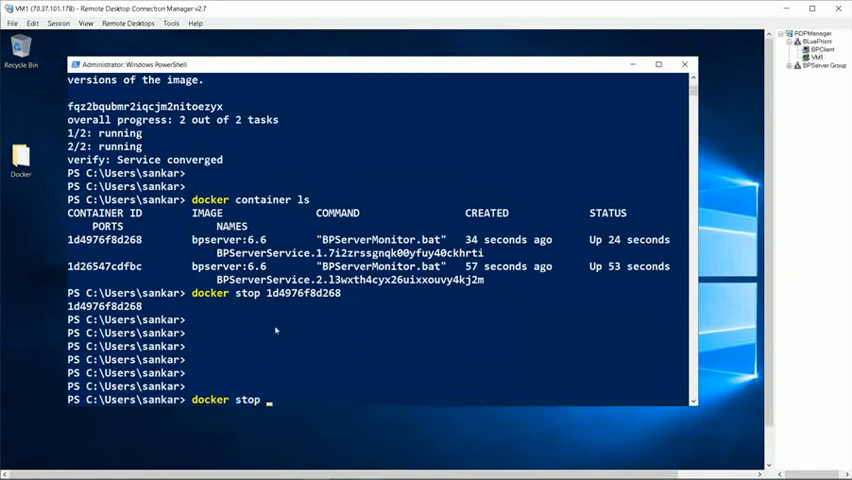
text(1d26547cdfbc)
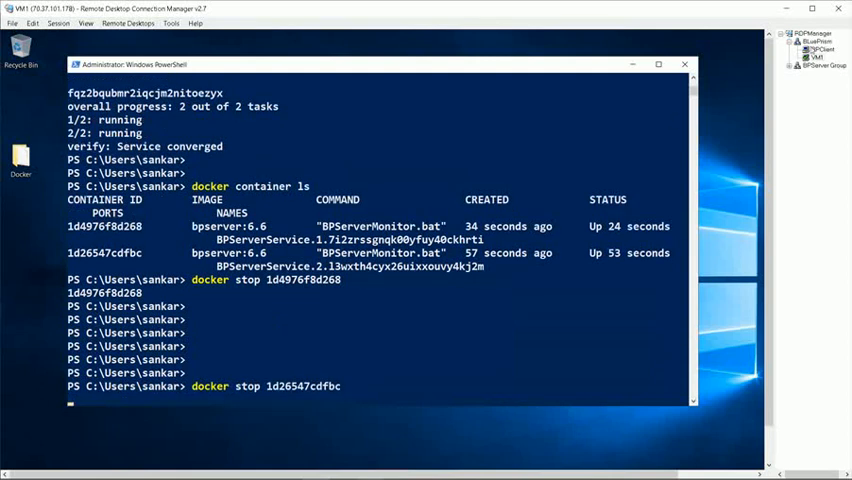
- Check the two replacement bpserver containers and select the new ID 993e14c481f9
click(812, 49)
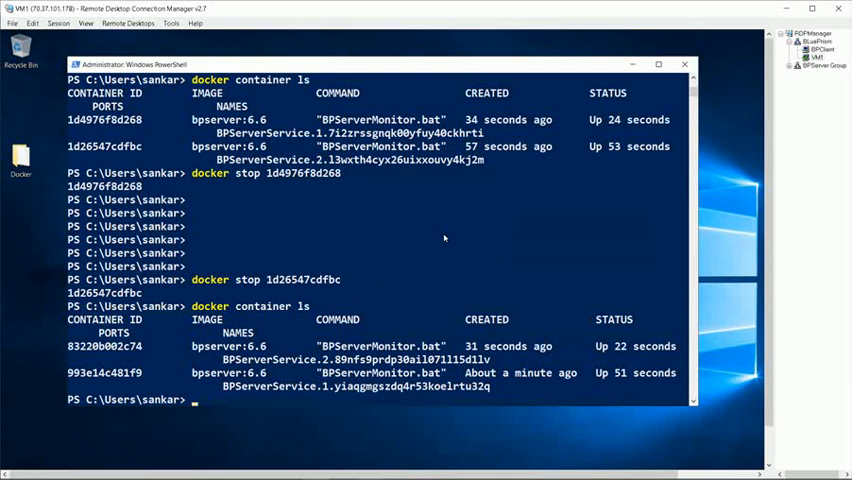
mouse_move(98, 378)
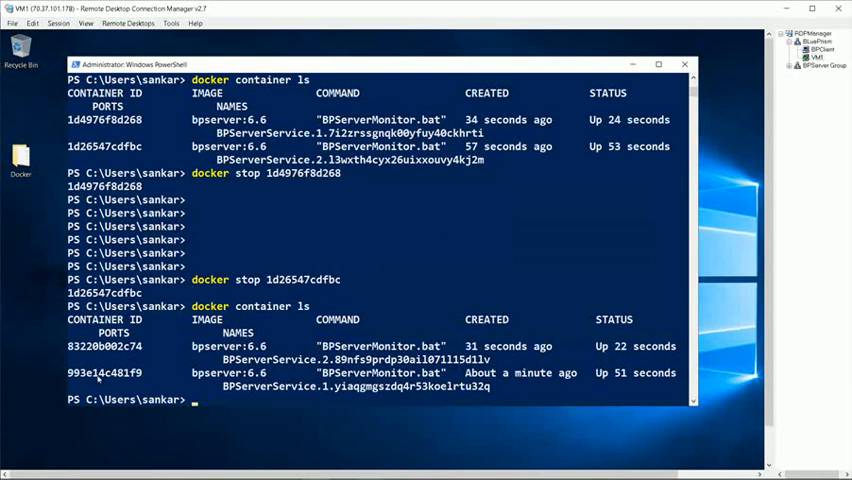
double_click(103, 372)
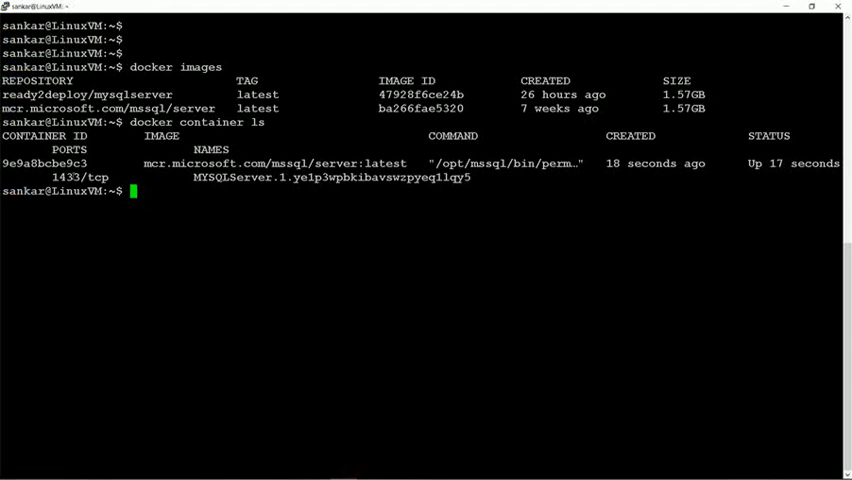
- Stop SQL Server container 9e9a8bcbe9c3 and run 'docker container ls' to confirm none remain
double_click(47, 163)
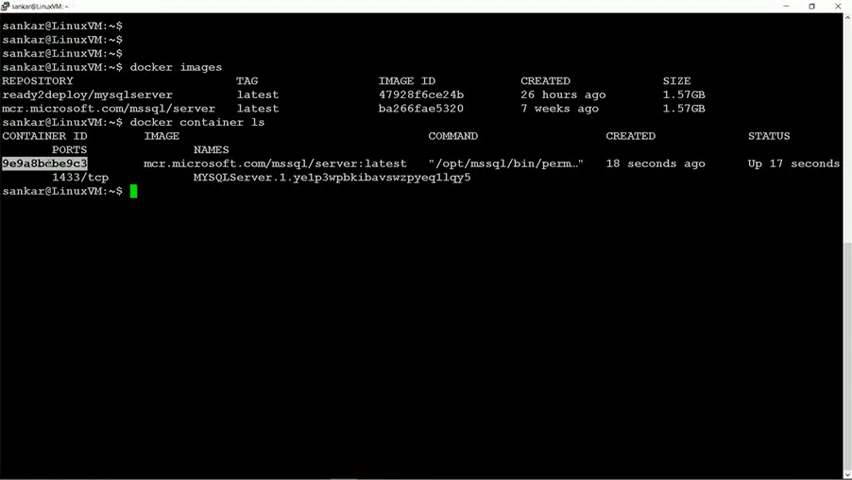
text(docker stop 9e9a8bcbe9c3)
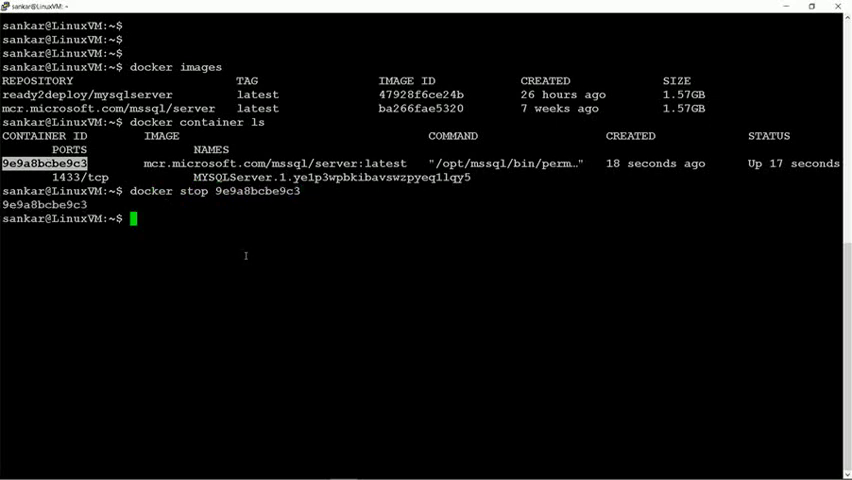
text(docker container ls)
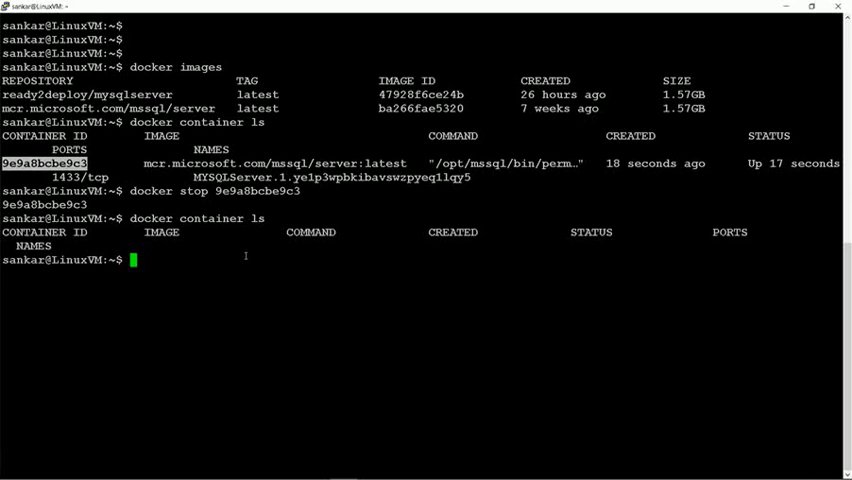
text(docker container ls)
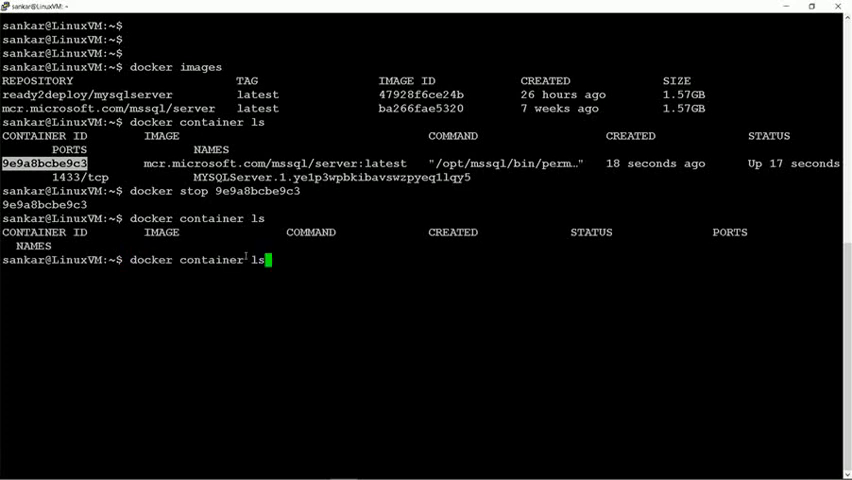